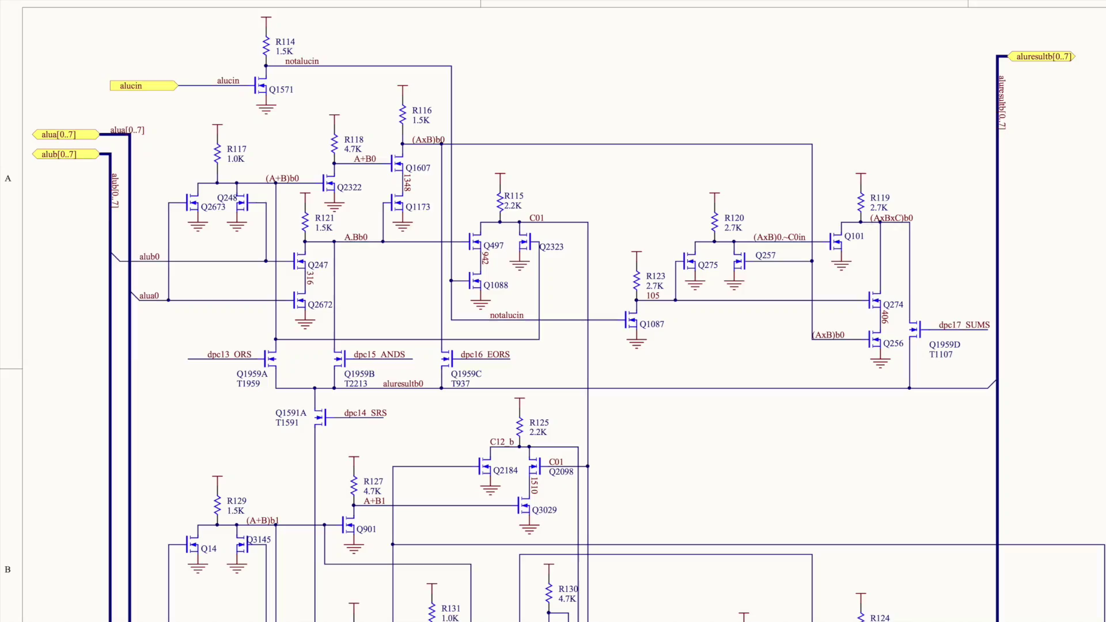
{"action": "scroll", "scroll_direction": "down", "scroll_amount": 3}
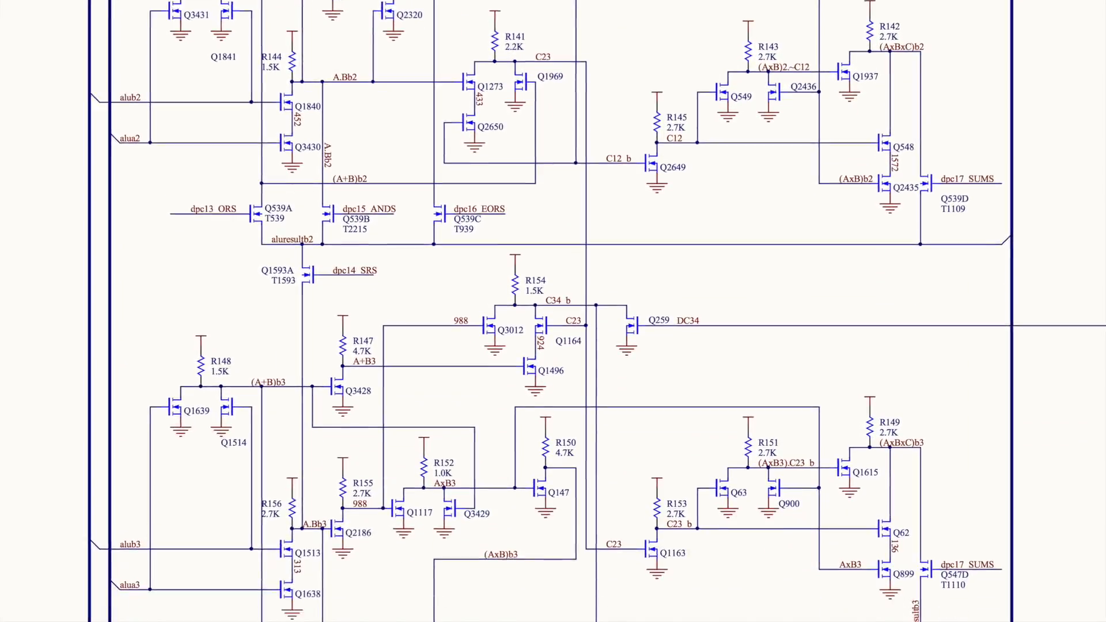
{"action": "scroll", "scroll_direction": "down", "scroll_amount": 3}
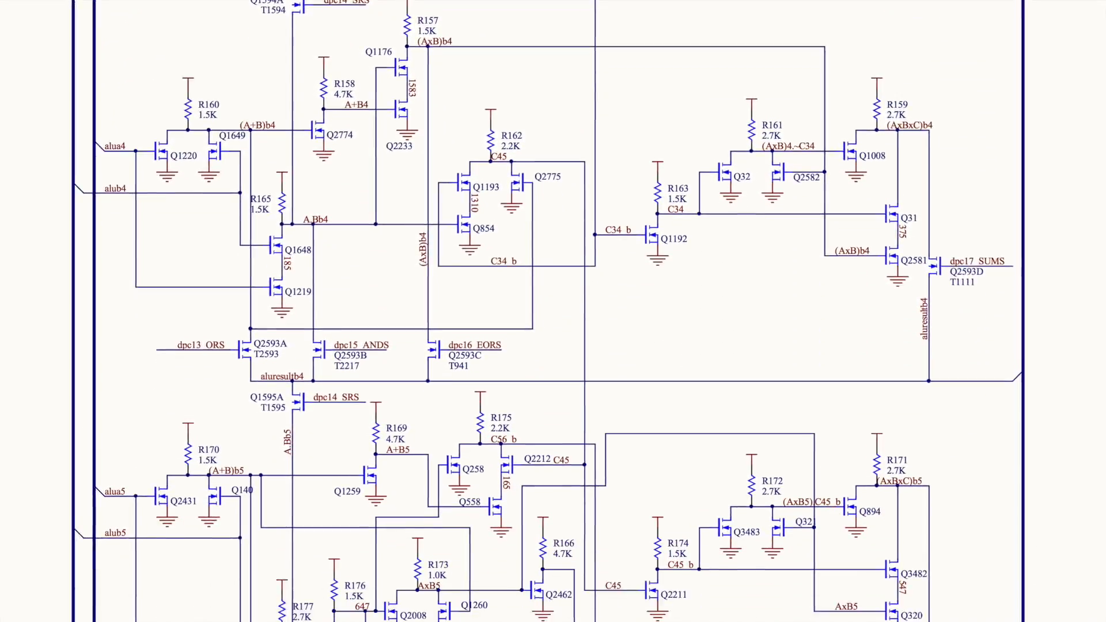
{"action": "scroll", "scroll_direction": "down", "scroll_amount": 3}
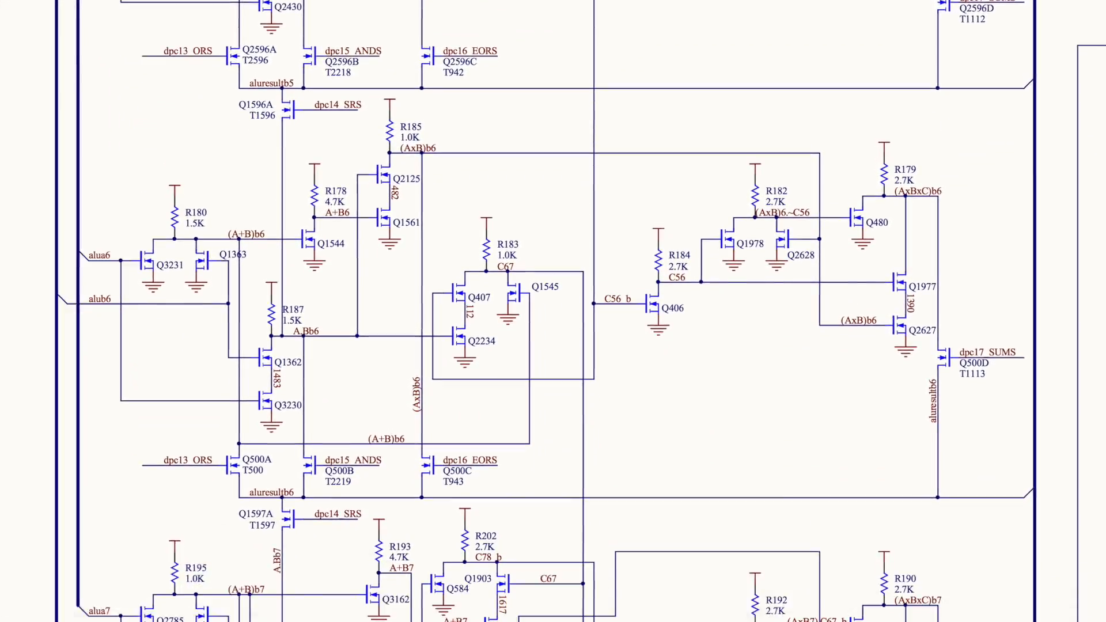
{"action": "scroll", "scroll_direction": "down", "scroll_amount": 3}
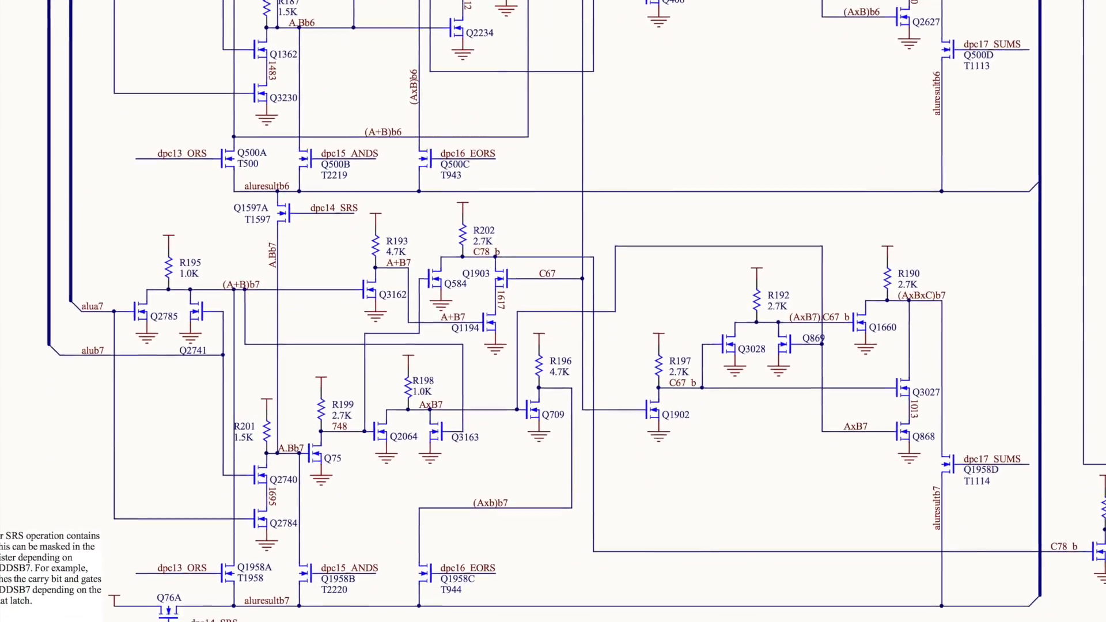